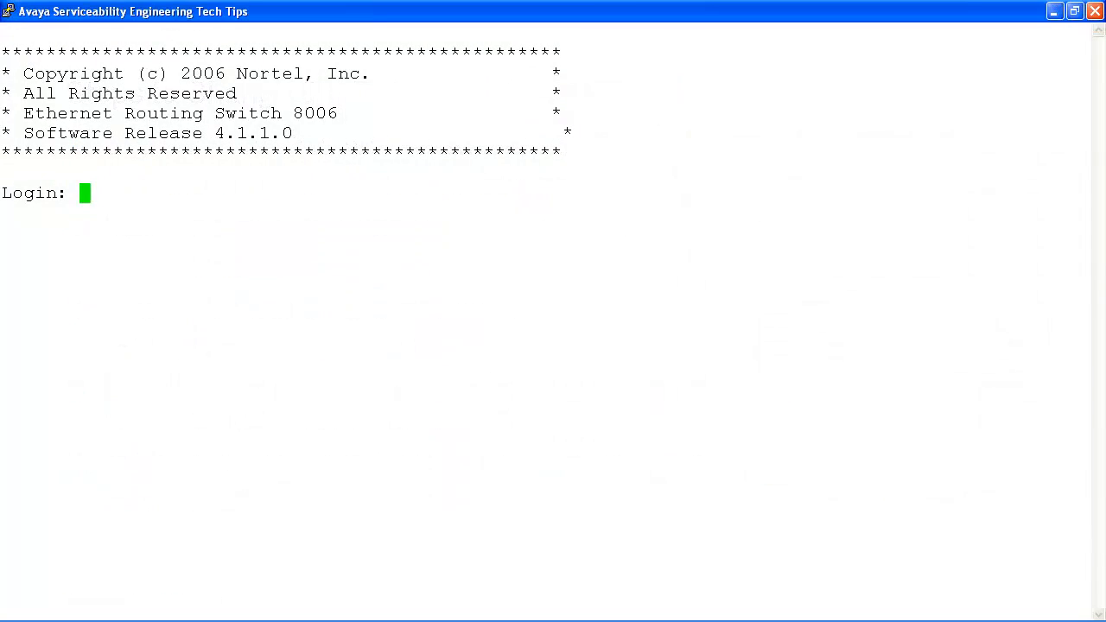
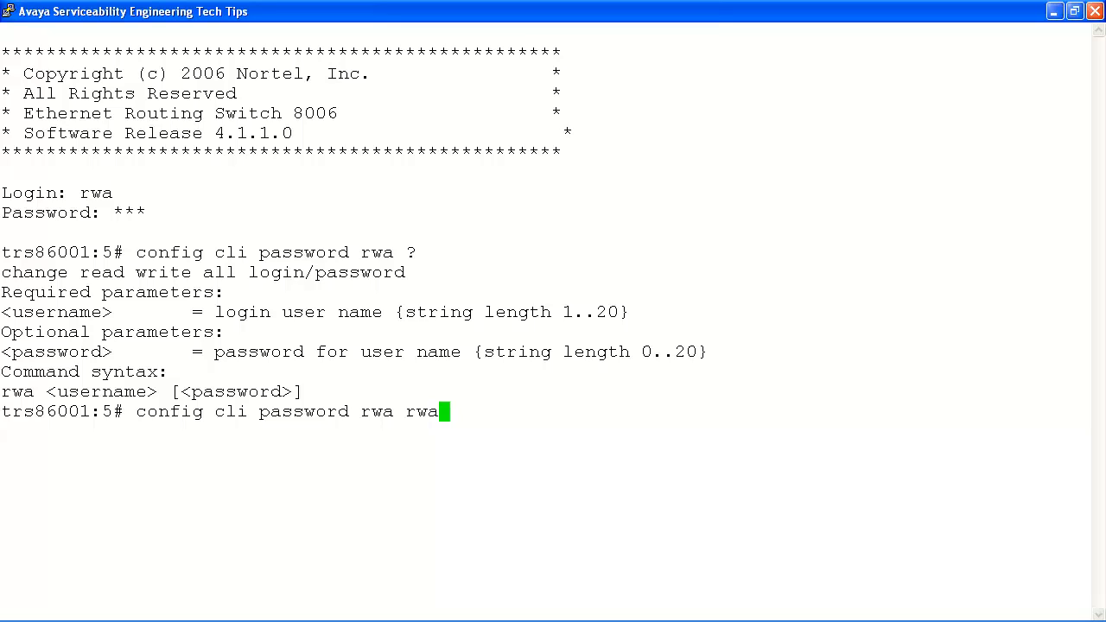
# Step: Run the password command and supply the old rwa password at the prompt
pyautogui.doubleClick(375, 411)
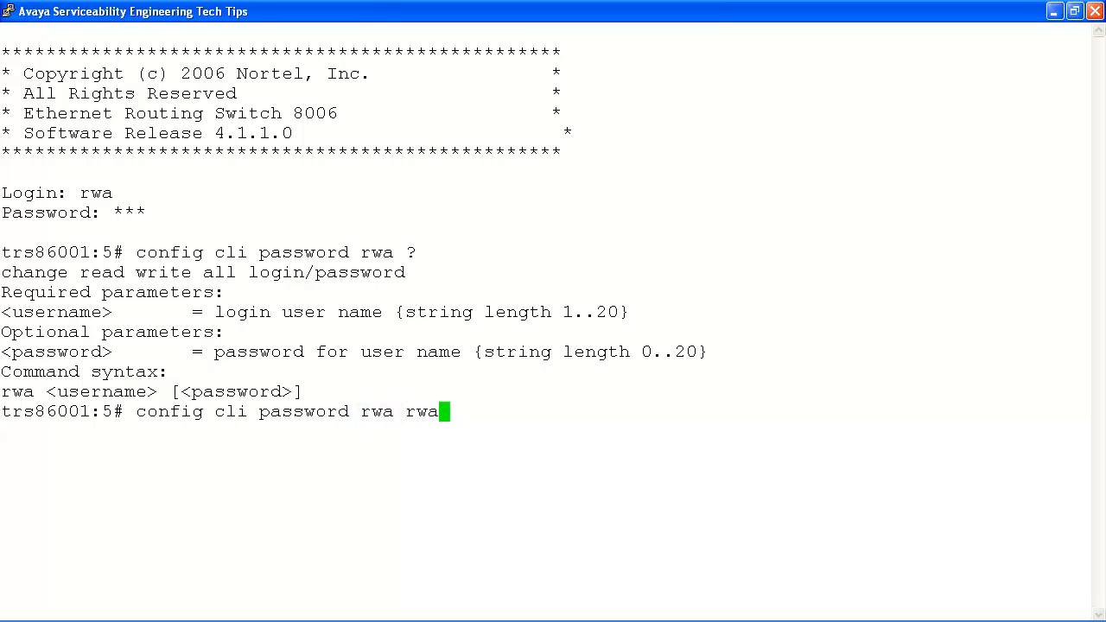
pyautogui.doubleClick(420, 411)
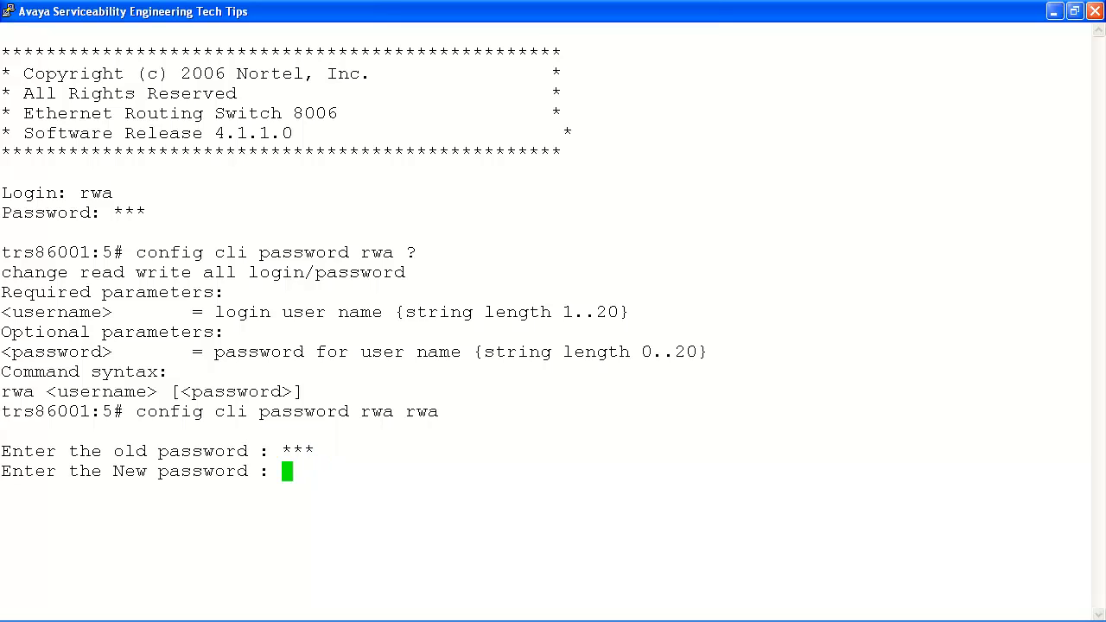
# Step: Enter the new rwa password and begin re-entering it for confirmation
pyautogui.write('*******')
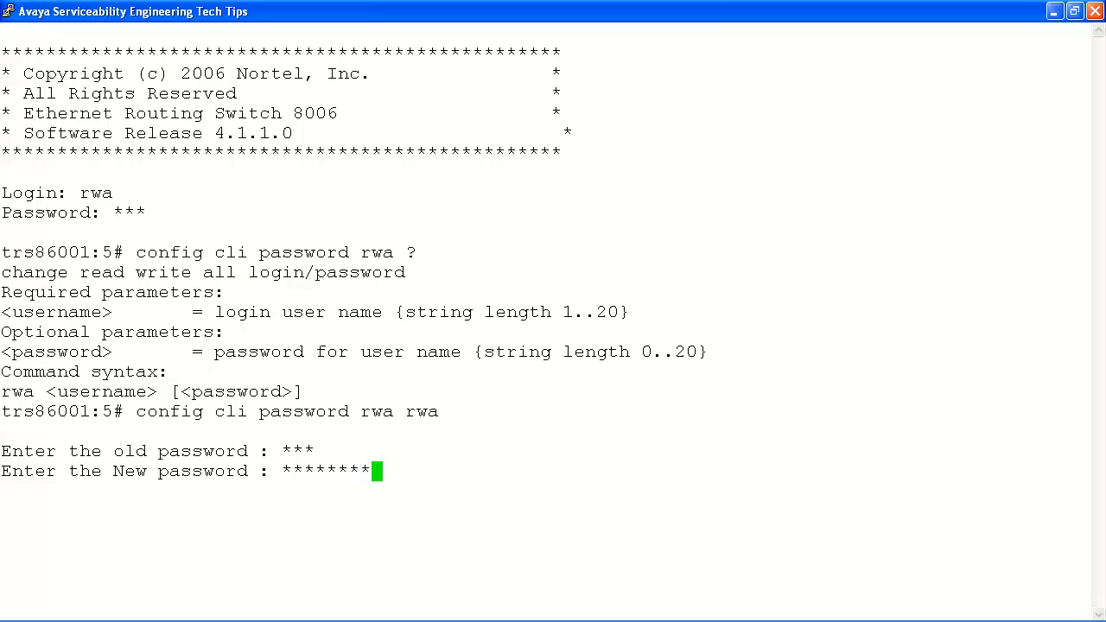
pyautogui.write('***')
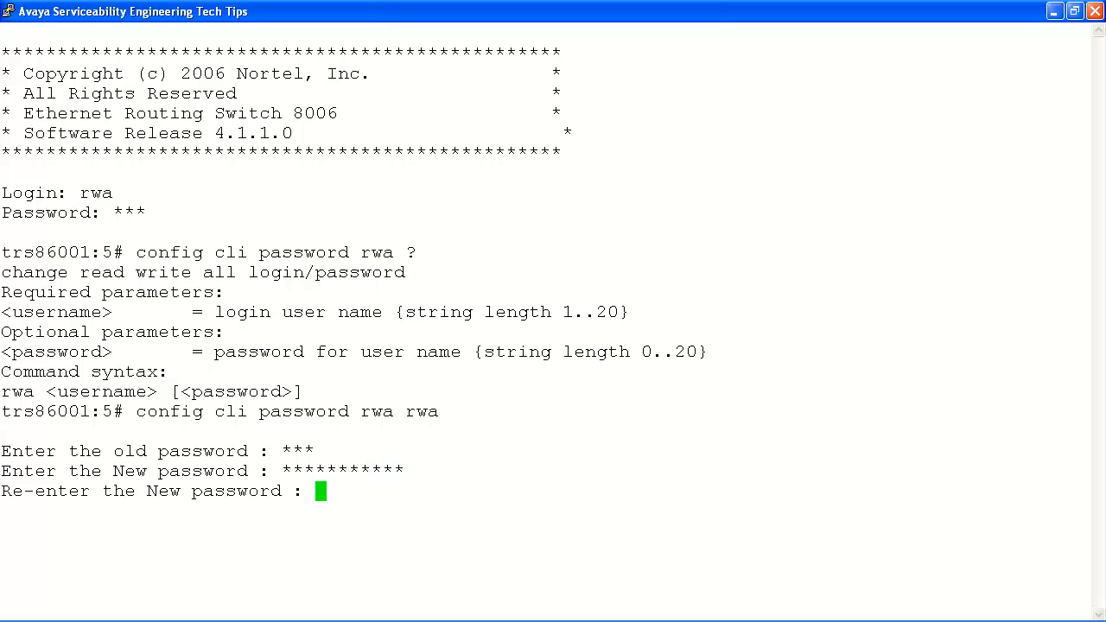
pyautogui.write('***')
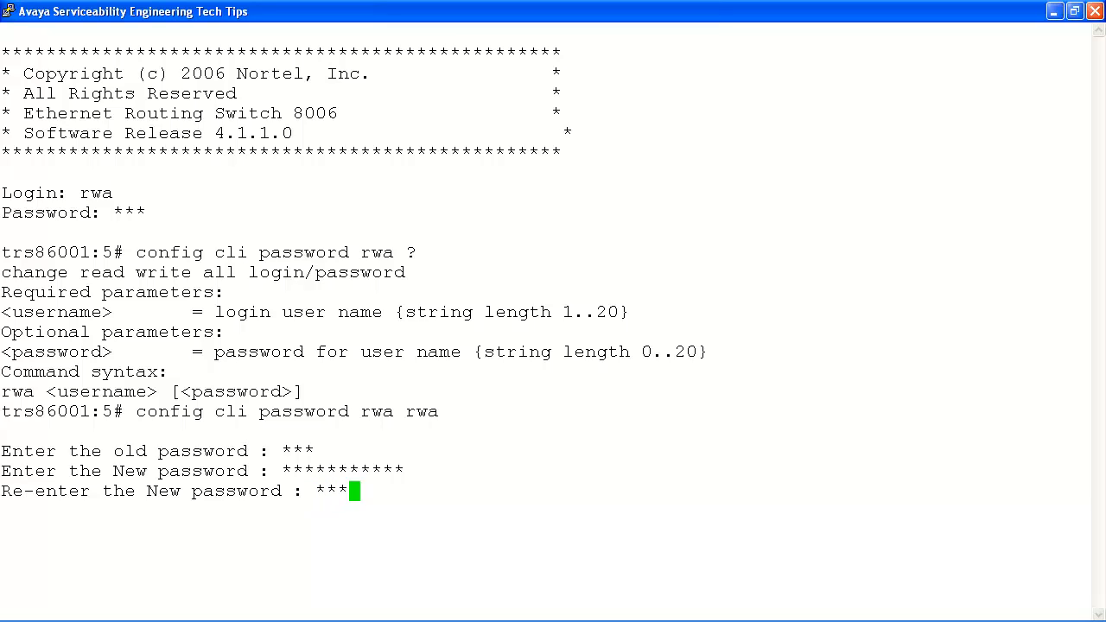